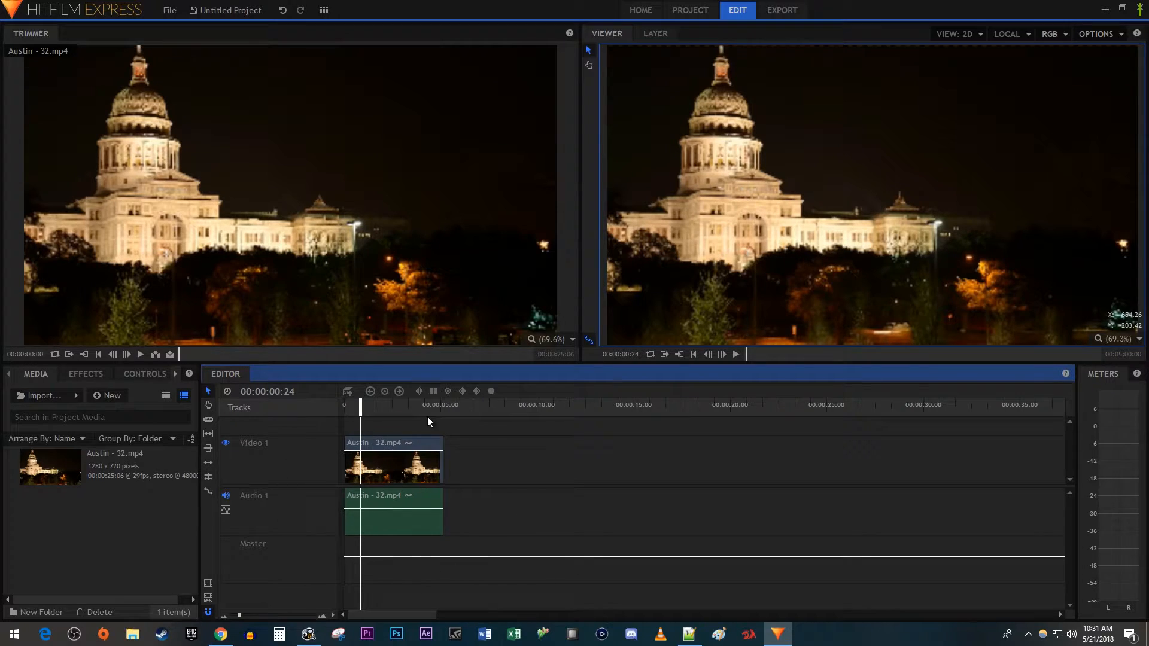
{"action": "mouse_move", "coordinate": [484, 528]}
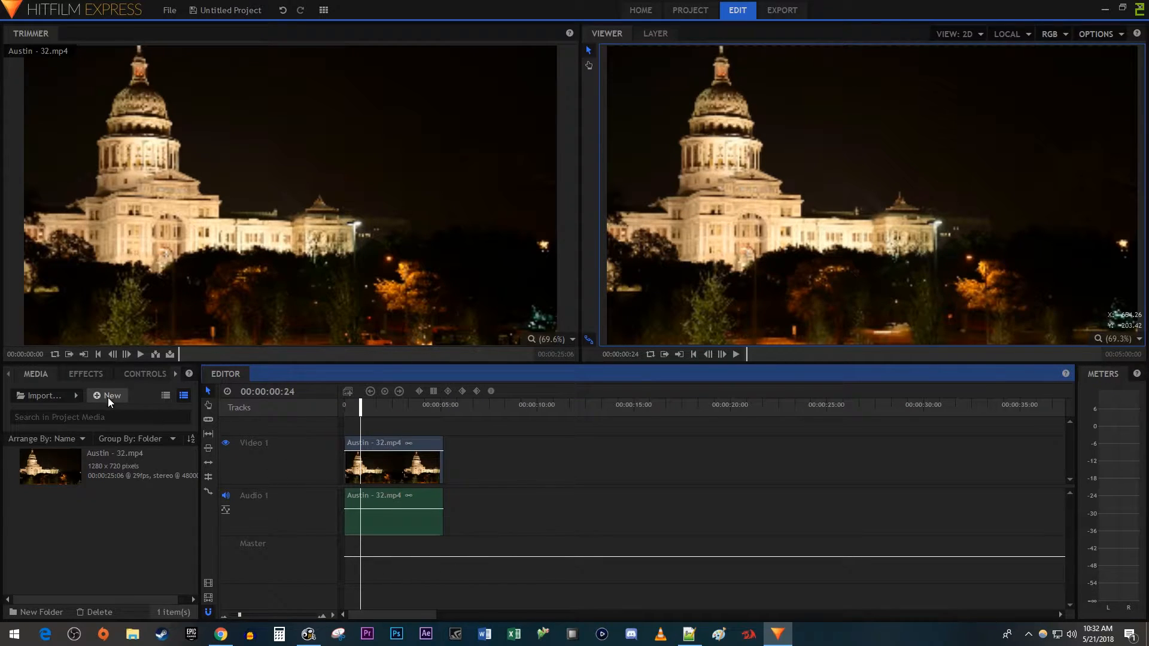
- Search the effects list for 'hue shift' to apply it to the Capitol clip
{"action": "left_click", "coordinate": [85, 373]}
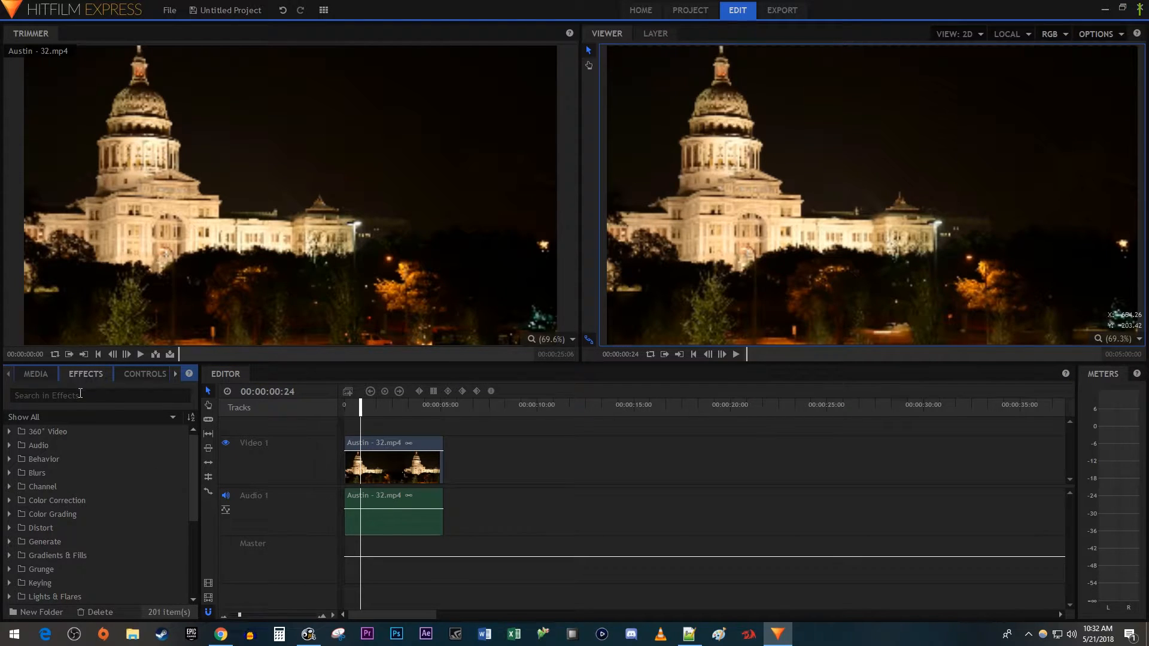
{"action": "type", "text": "hue shift"}
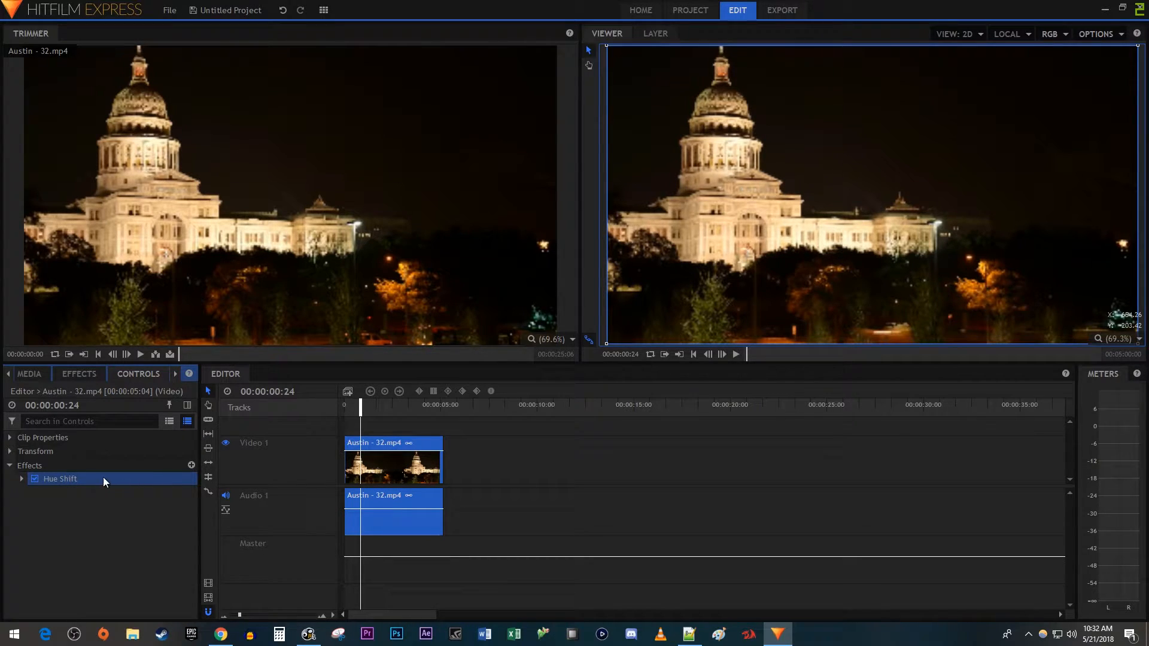
- Expand the Hue Shift effect's properties in the Controls panel
{"action": "left_click", "coordinate": [22, 479]}
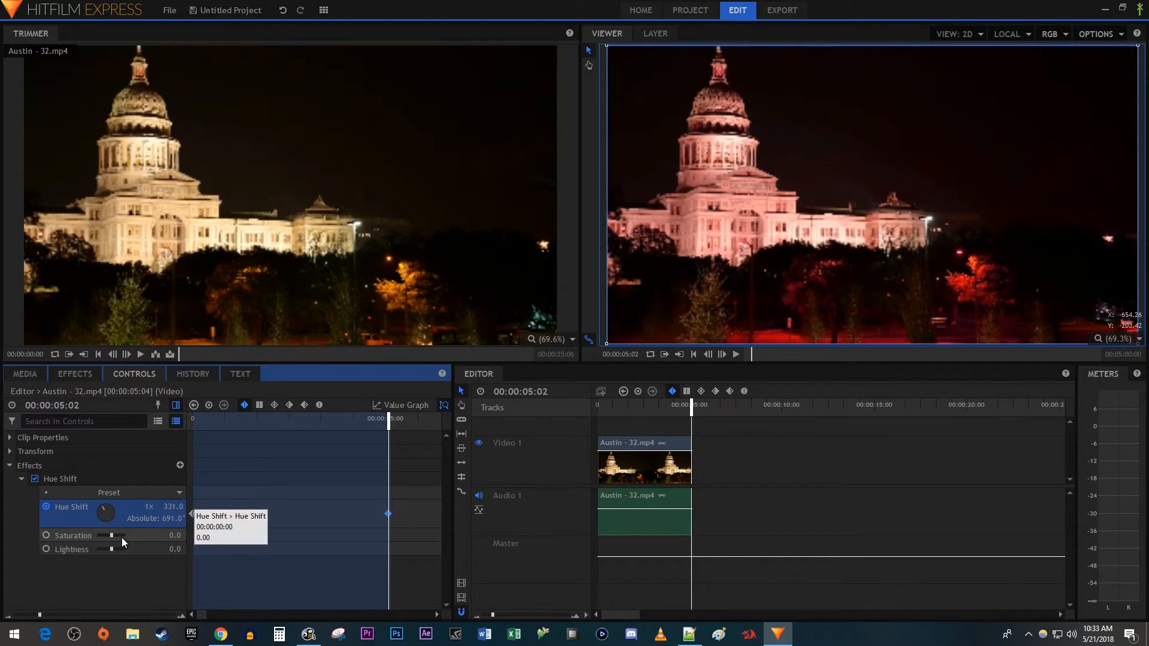
- Drag the Hue Shift Saturation slider up to 100 at 5:02
{"action": "left_click_drag", "start_coordinate": [110, 535], "coordinate": [157, 535]}
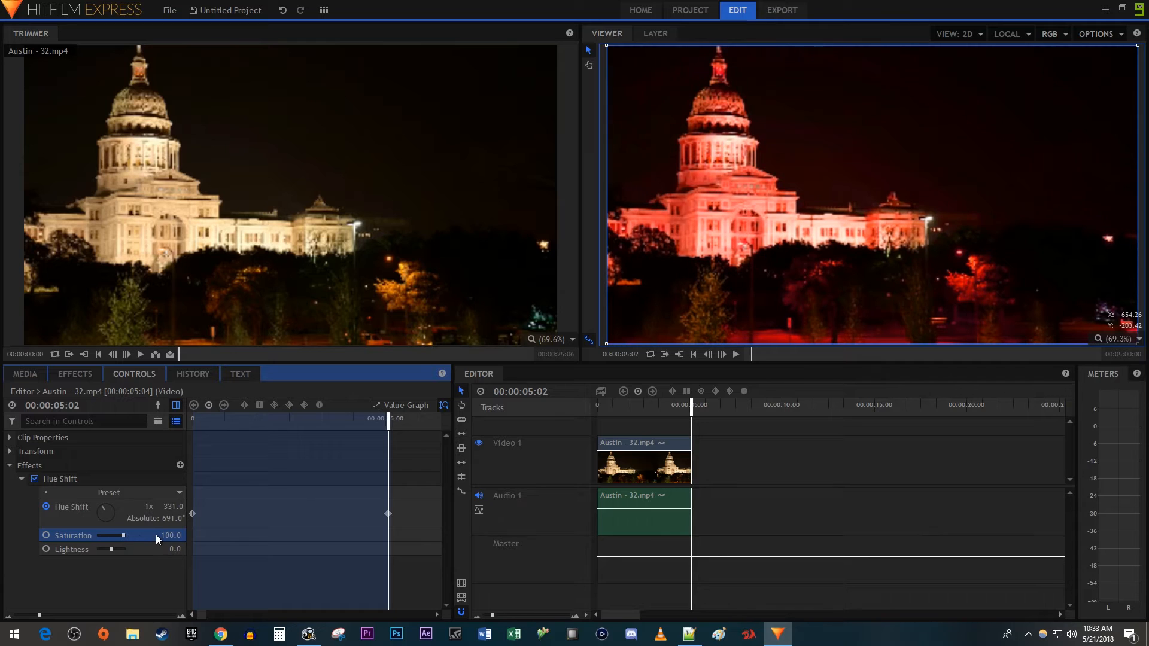